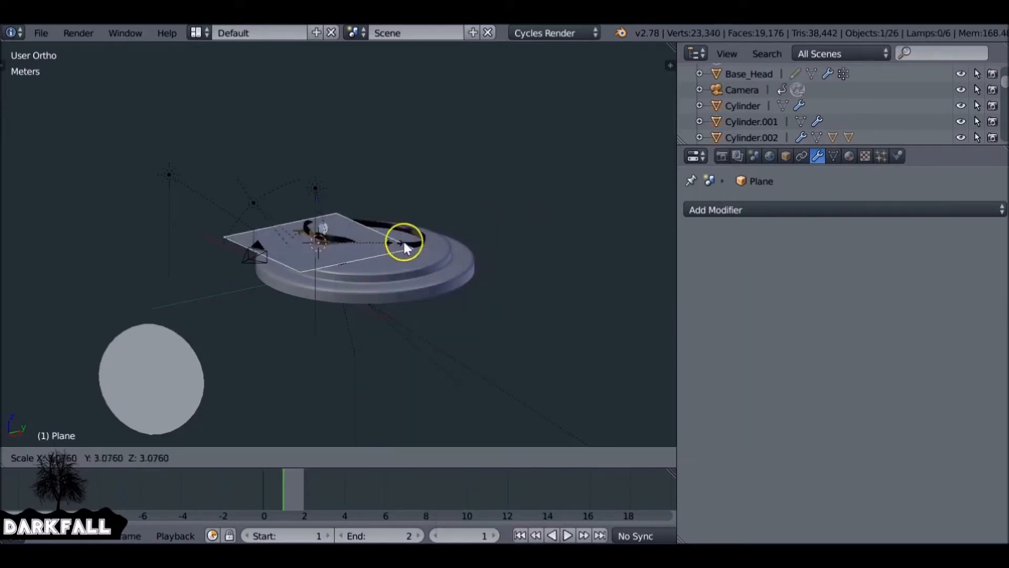
Step: Scale the plane up in two passes into a wide floor under the pedestal
drag(406, 244, 335, 258)
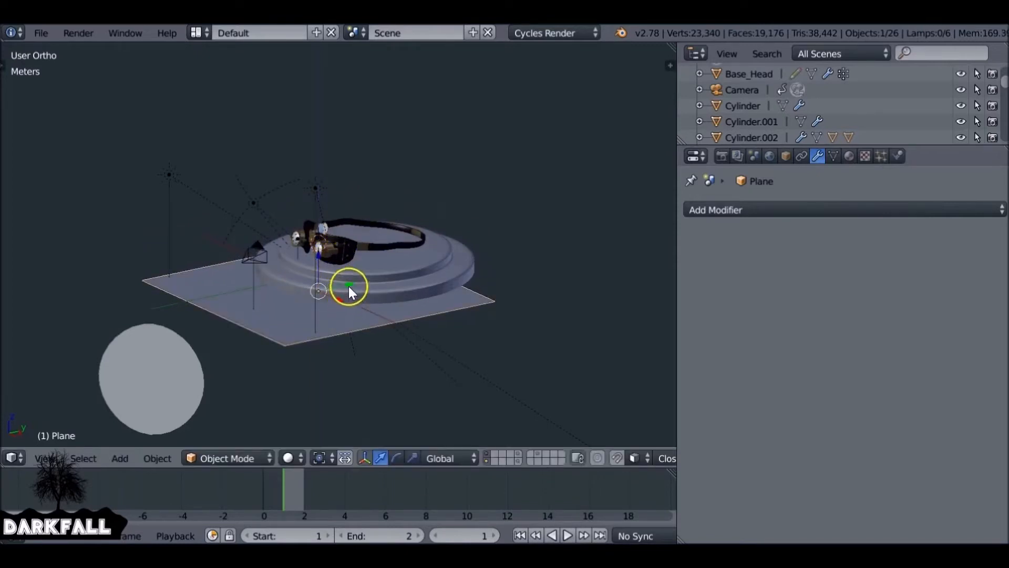
drag(347, 290, 447, 267)
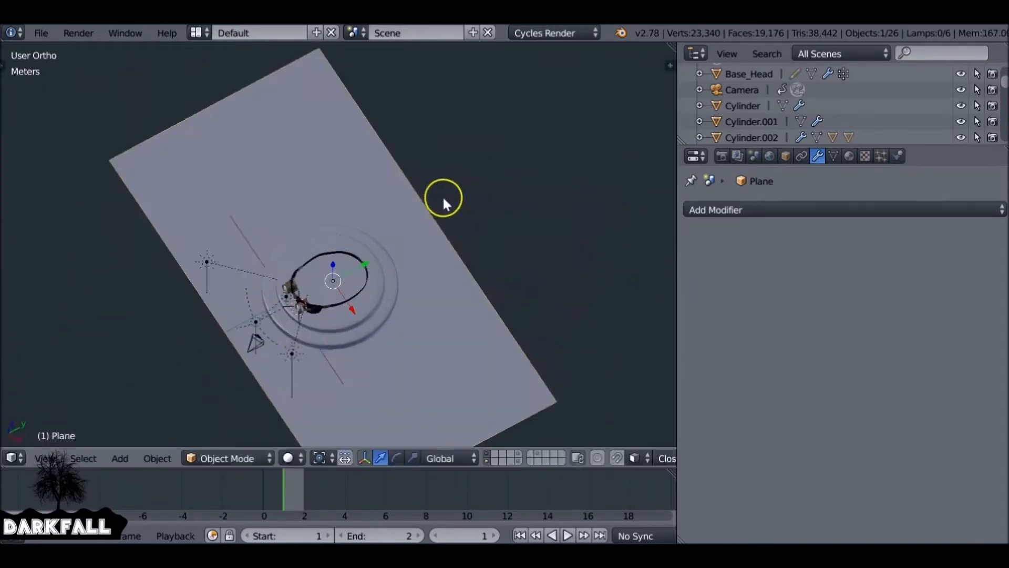
Step: In Edit Mode, extrude the plane's back edge straight up into a wall
key(Tab)
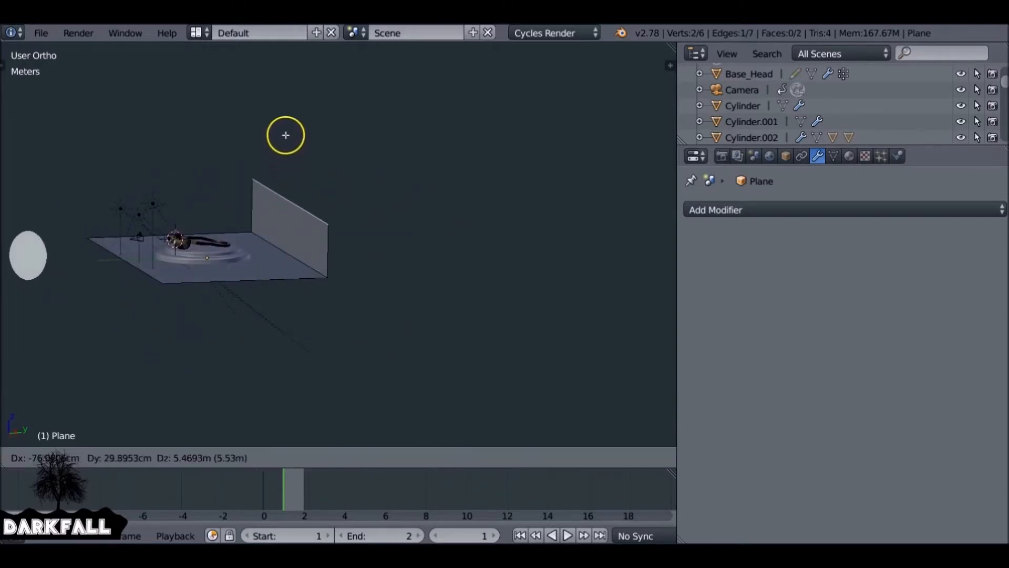
drag(285, 135, 279, 72)
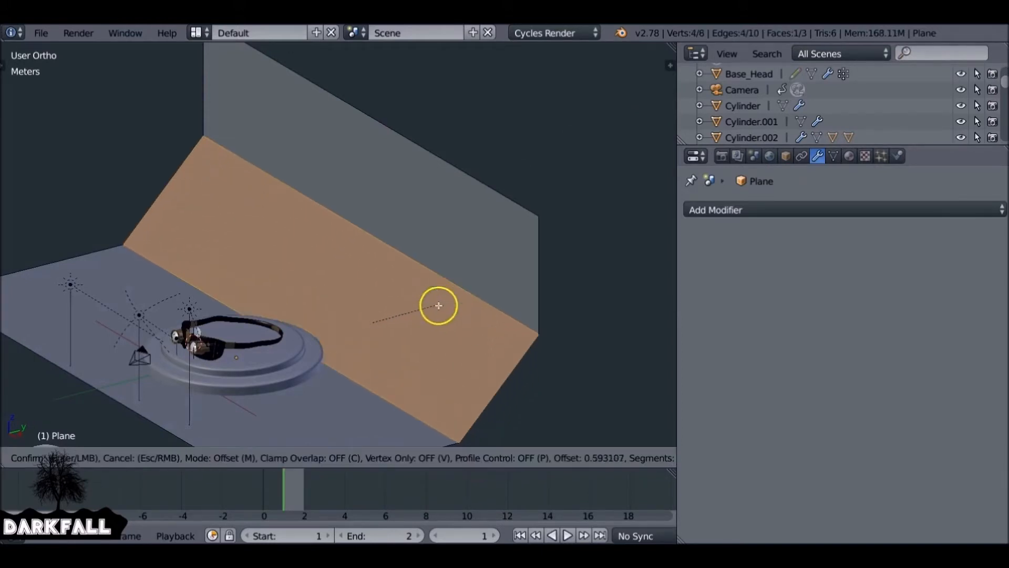
mouse_move(464, 250)
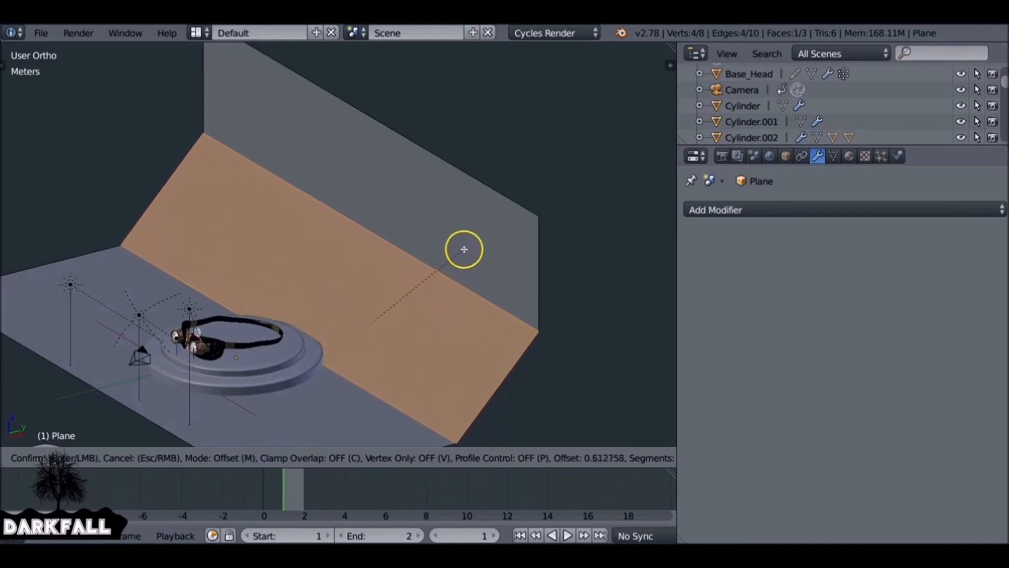
mouse_move(374, 316)
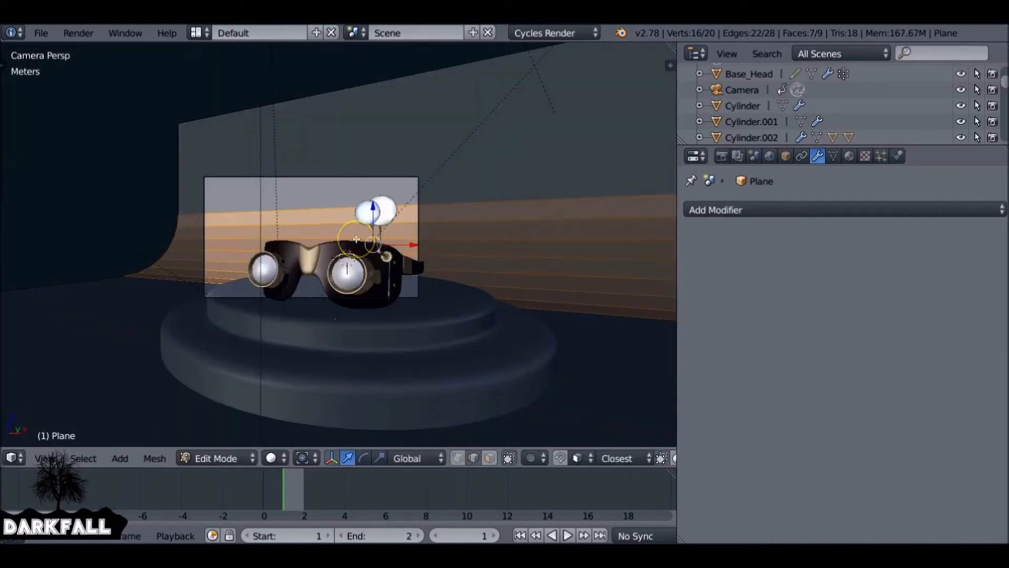
Step: Re-bevel the floor-to-wall corner with Ctrl+B using more segments
key(ctrl+b)
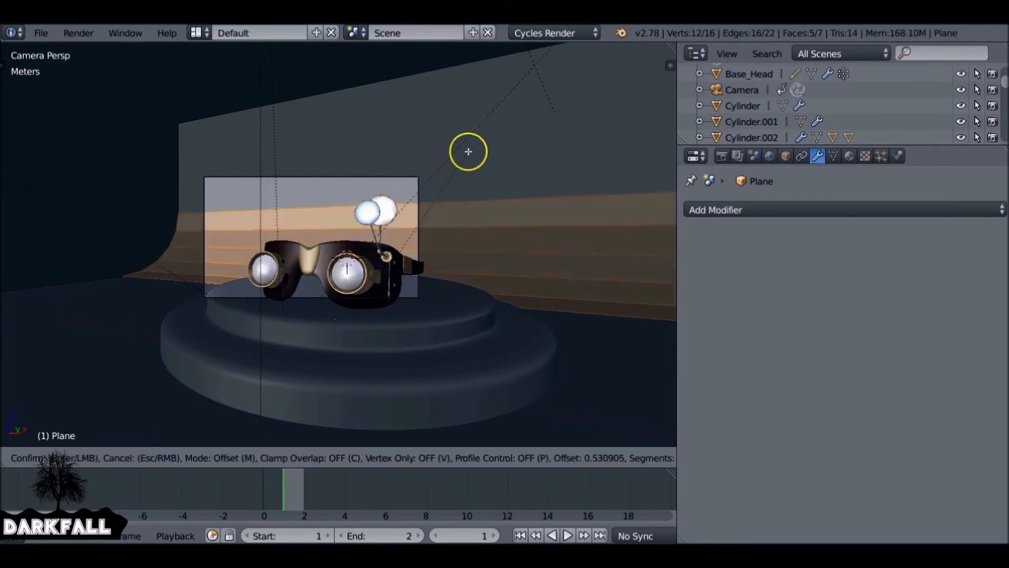
mouse_move(460, 159)
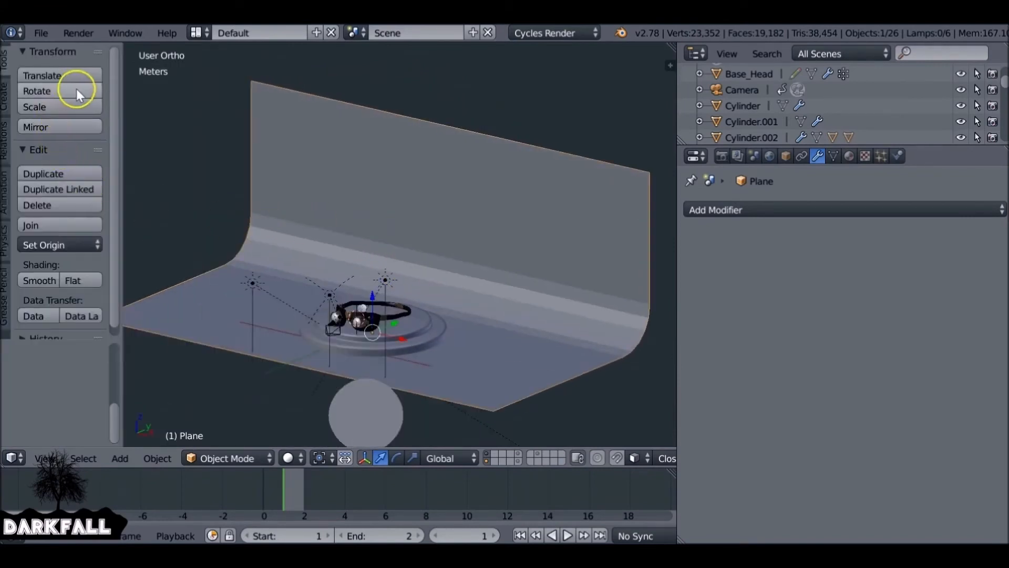
Step: Apply Smooth shading to the backdrop and add an Edge Split modifier
click(39, 280)
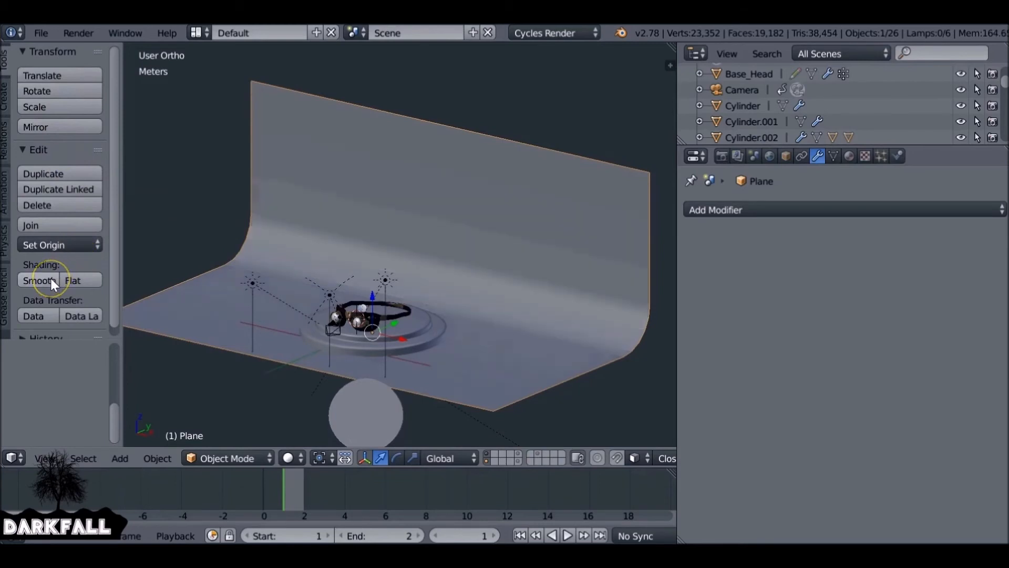
mouse_move(562, 291)
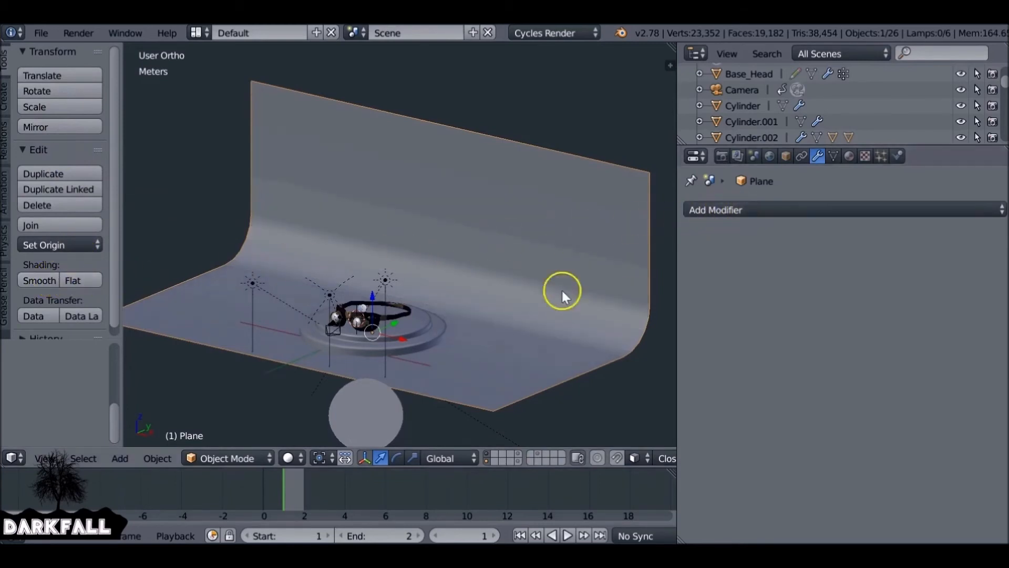
click(714, 209)
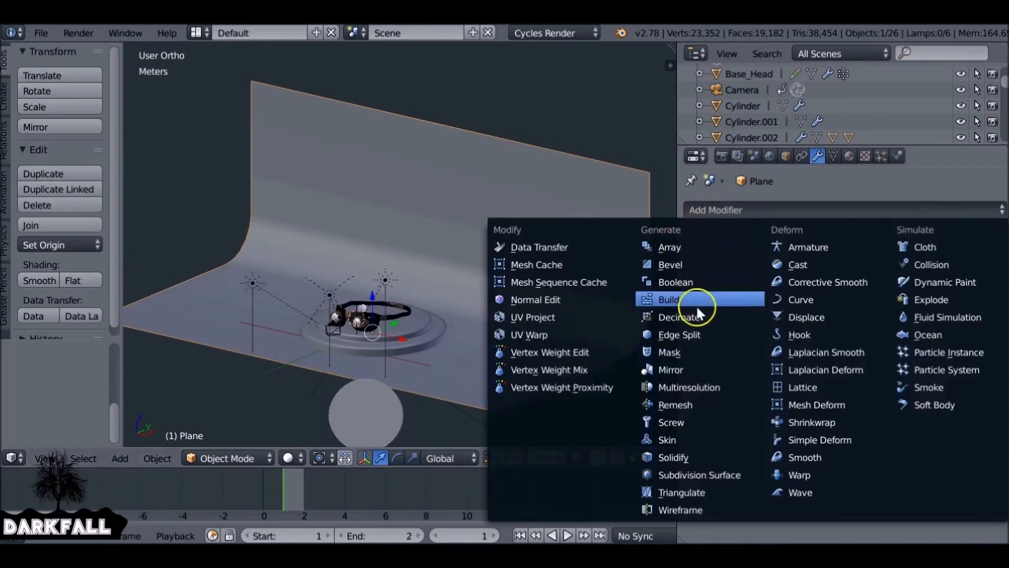
click(679, 334)
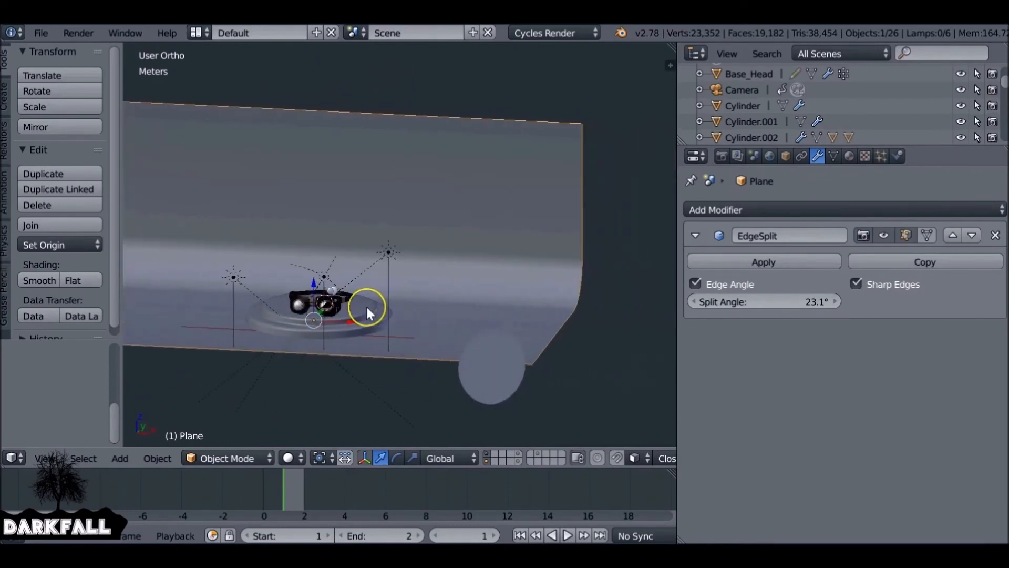
Step: In Edit Mode, place two loop cuts running from floor to wall
scroll(down, 3)
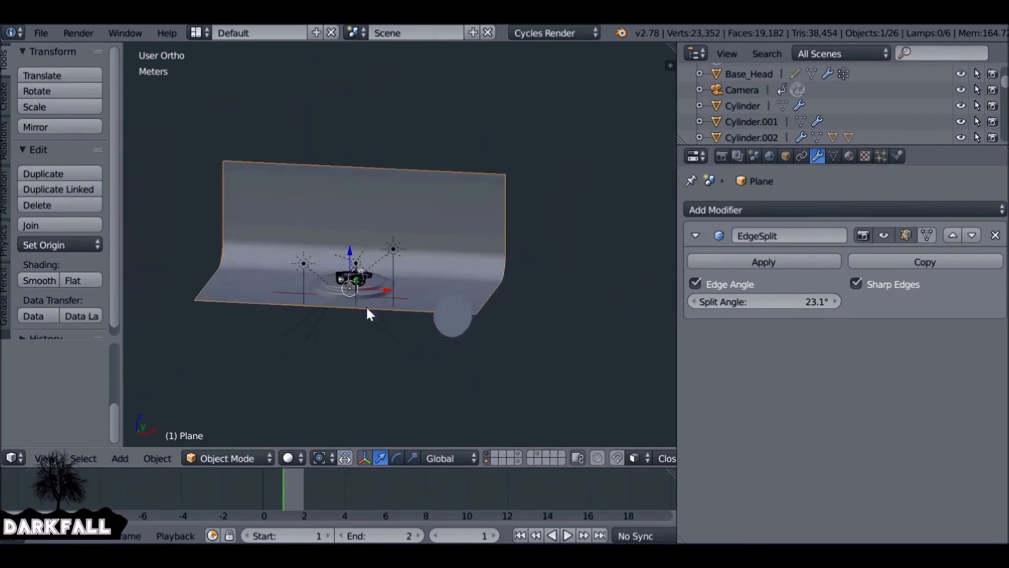
key(Tab)
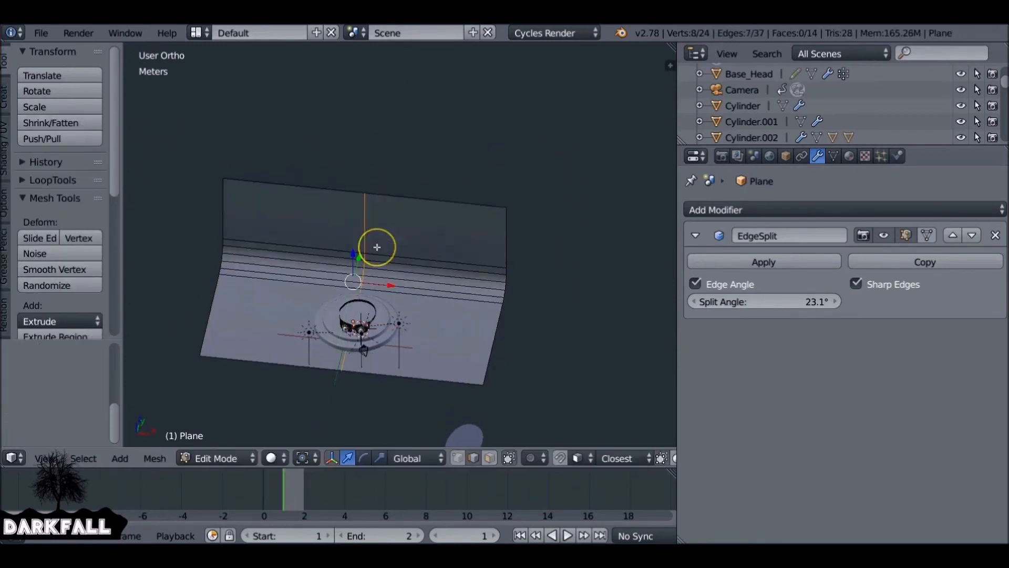
click(377, 257)
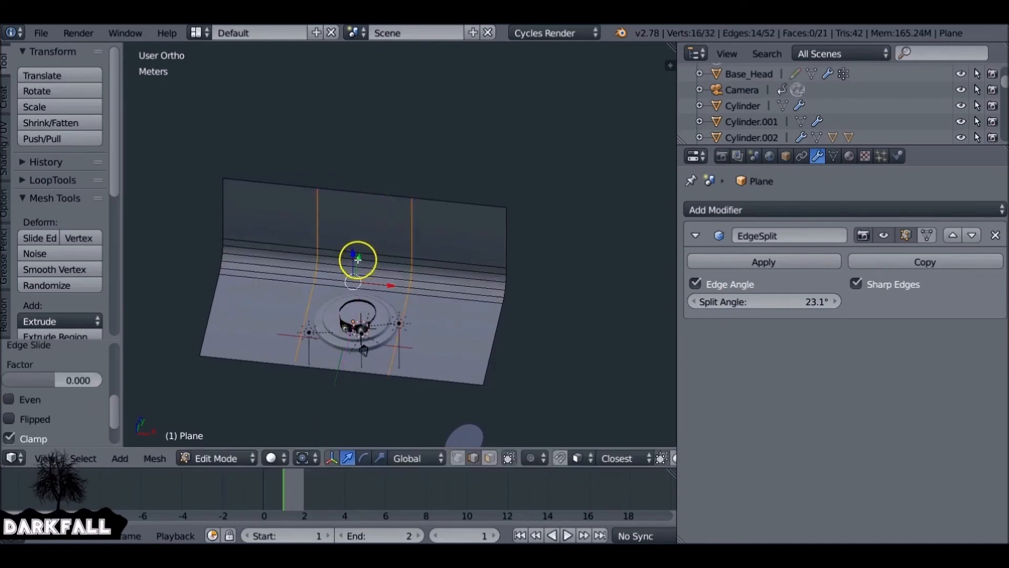